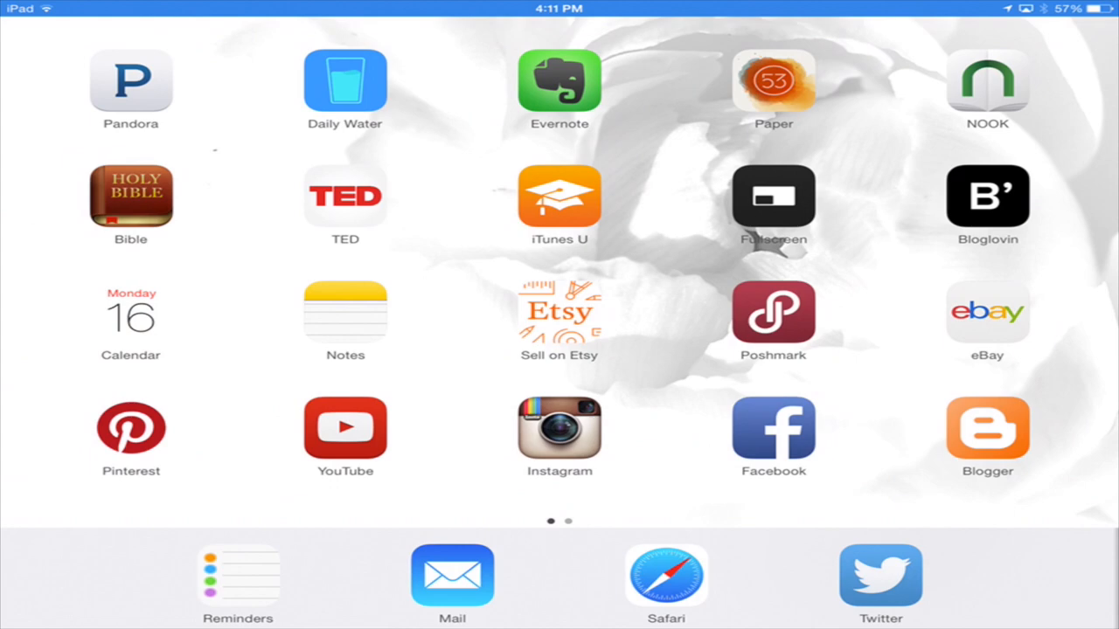
Swipe through the Home Screen pages and launch the TED app.
scroll(left, 3)
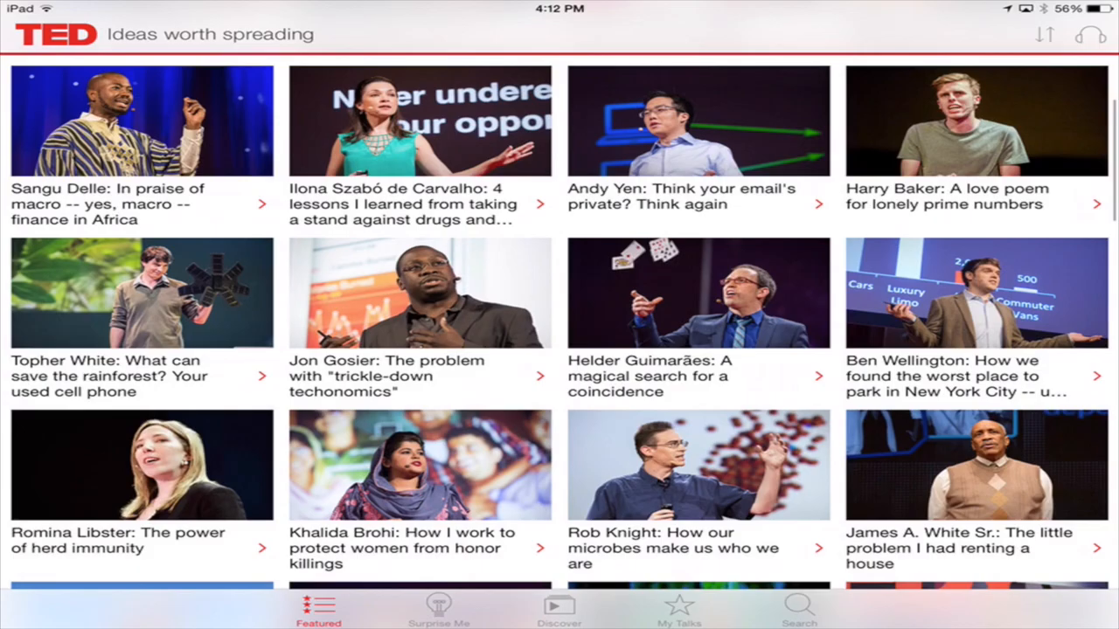
In Discover, search 'Future' and show the alphabetical Tags list with talk counts.
click(559, 609)
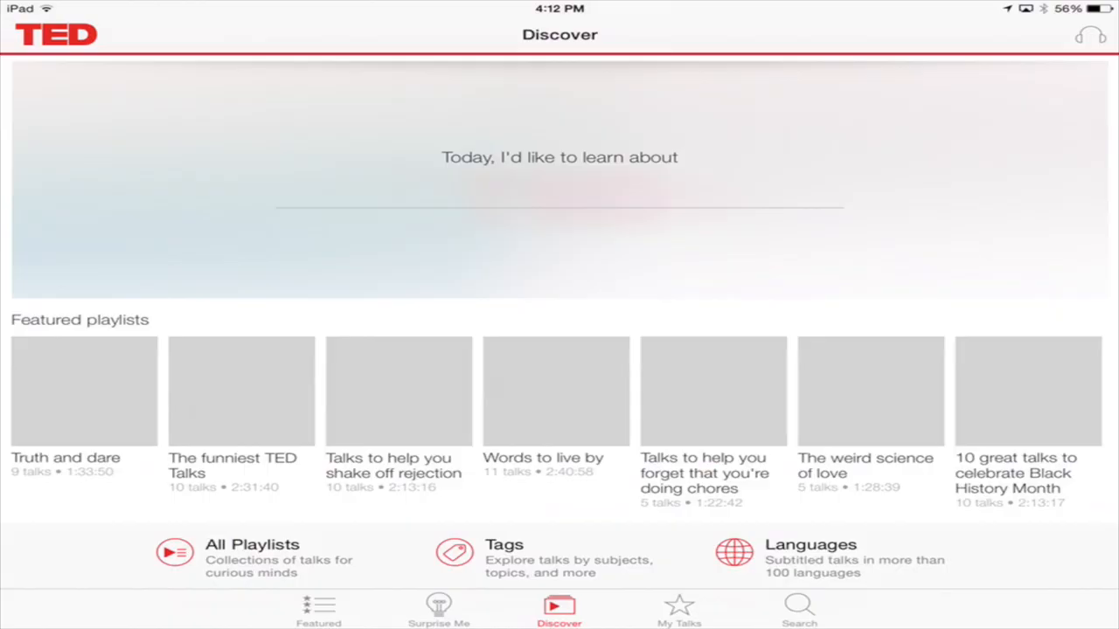
text(Future)
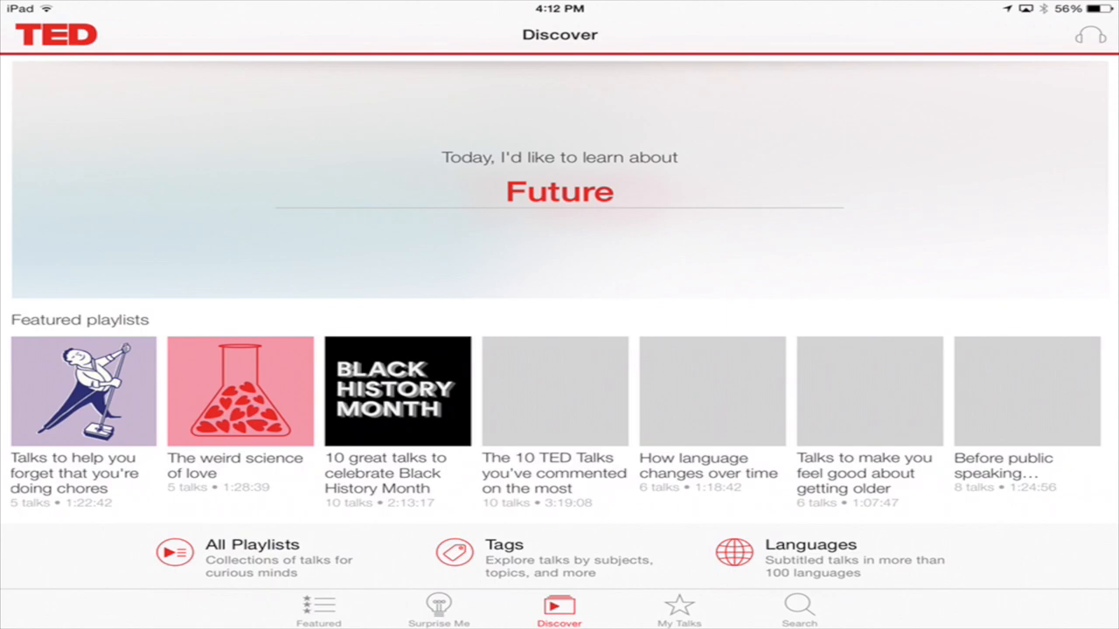
click(503, 545)
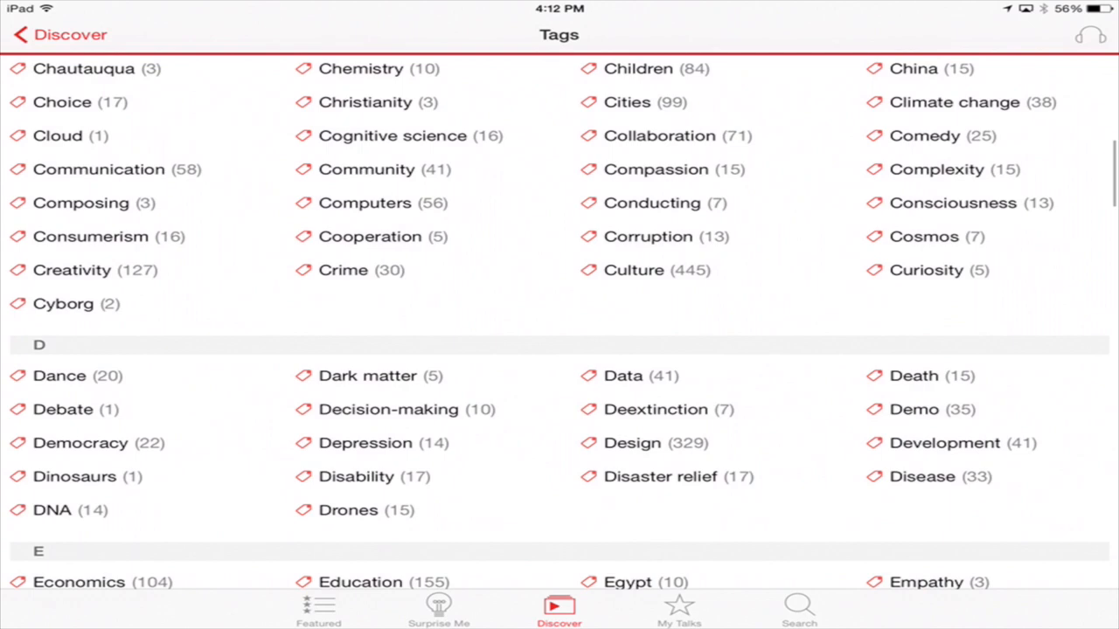